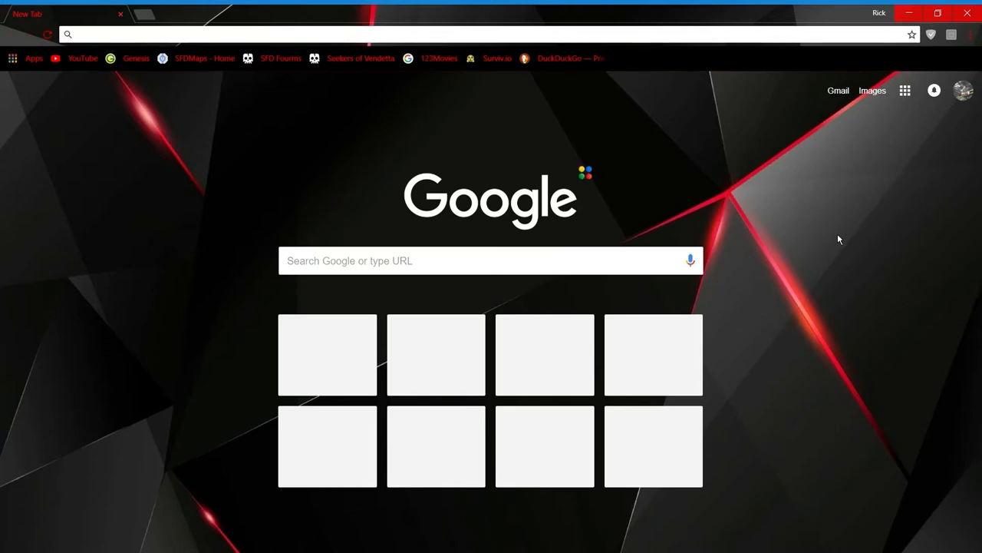
{"action": "mouse_move", "coordinate": [455, 107]}
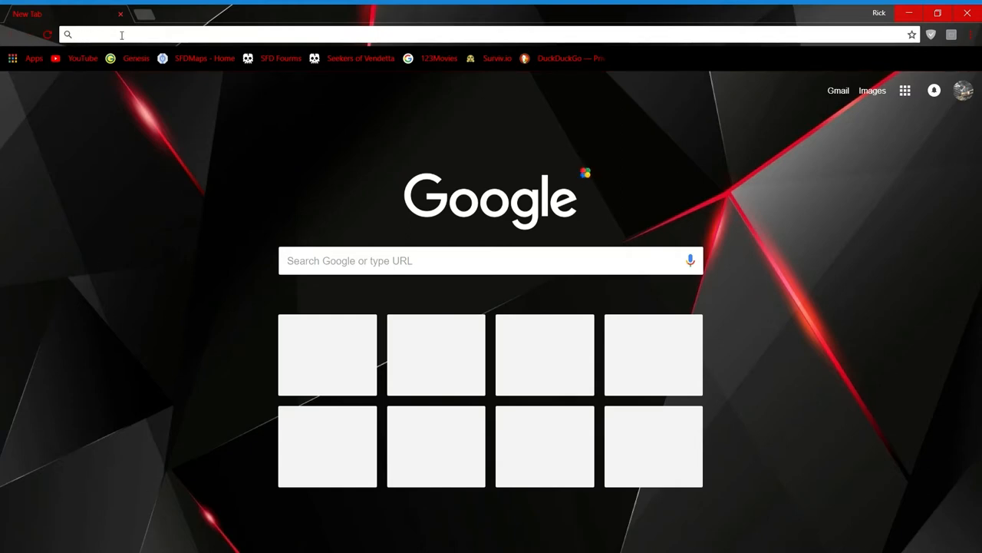
Step: Go to the gateway admin address 10.0.0.1 in a new Chrome tab
{"action": "type", "text": "1.0.0.1"}
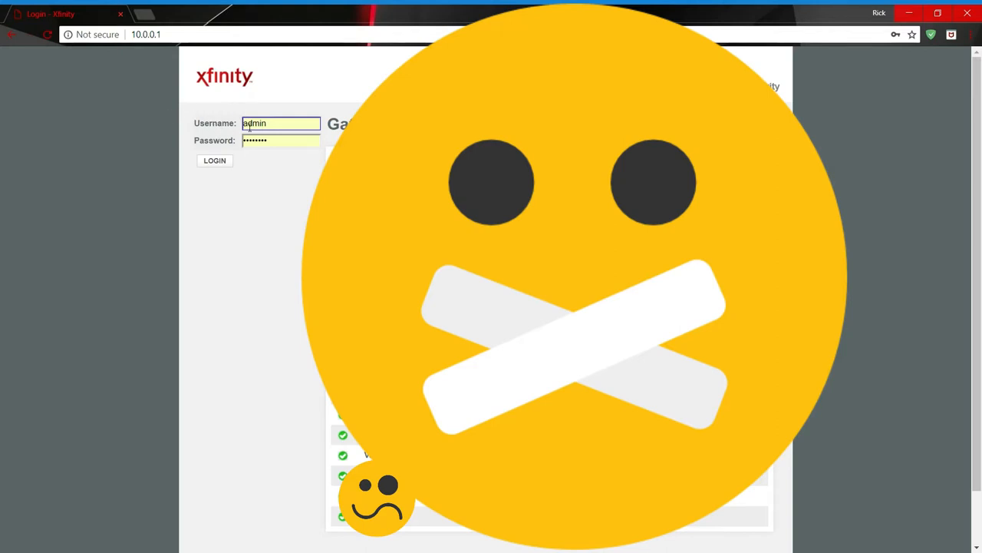
Step: Log in to the Xfinity gateway with the 'admin' account
{"action": "double_click", "coordinate": [280, 123]}
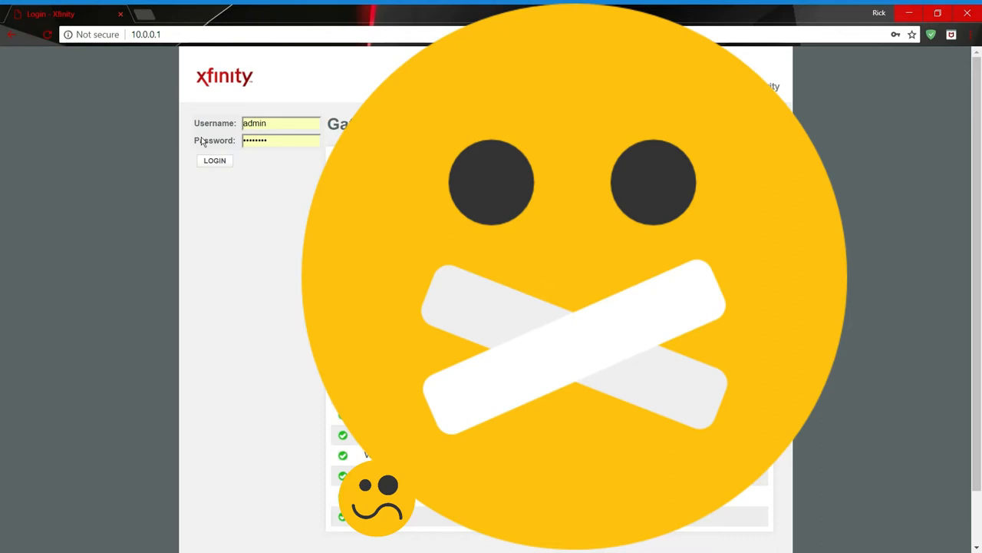
{"action": "left_click", "coordinate": [214, 161]}
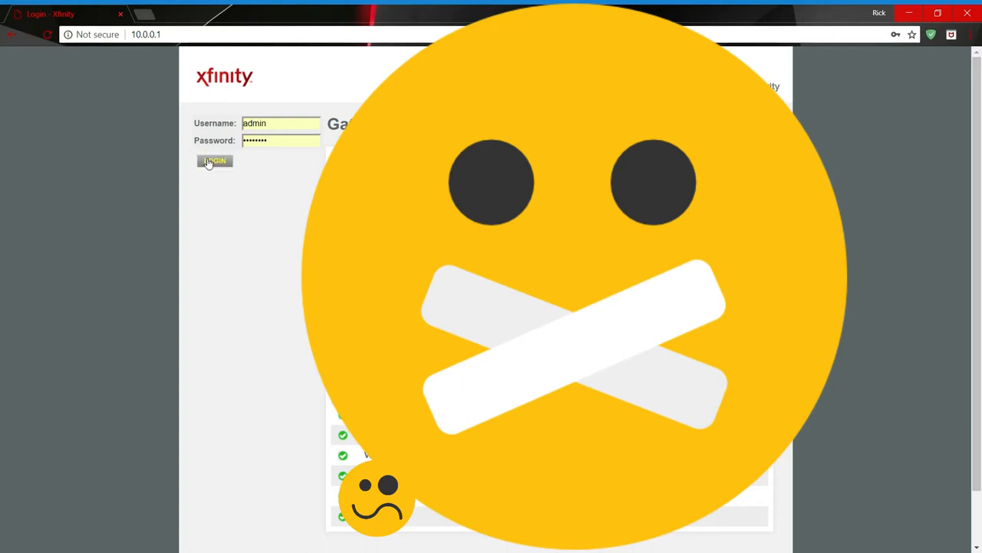
{"action": "left_click", "coordinate": [214, 160]}
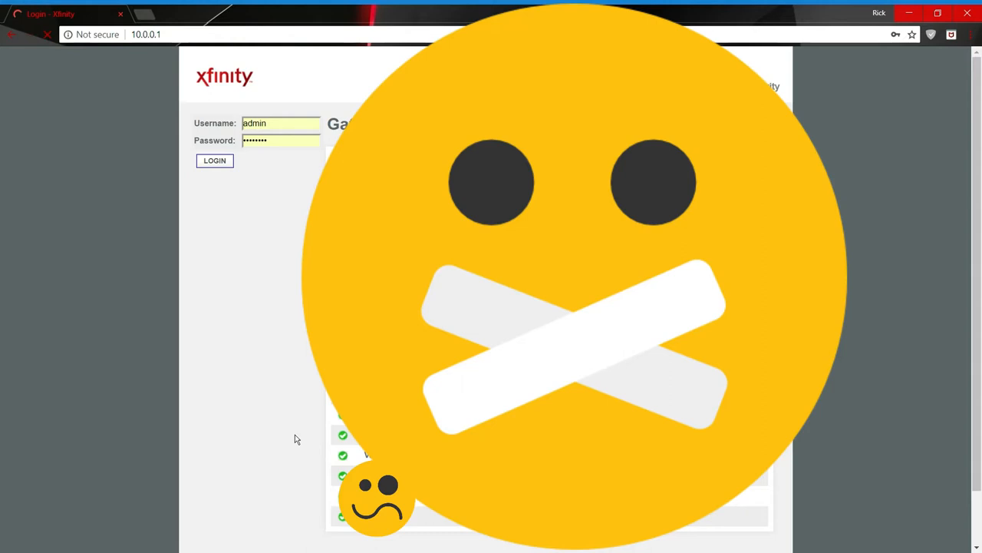
{"action": "mouse_move", "coordinate": [270, 441]}
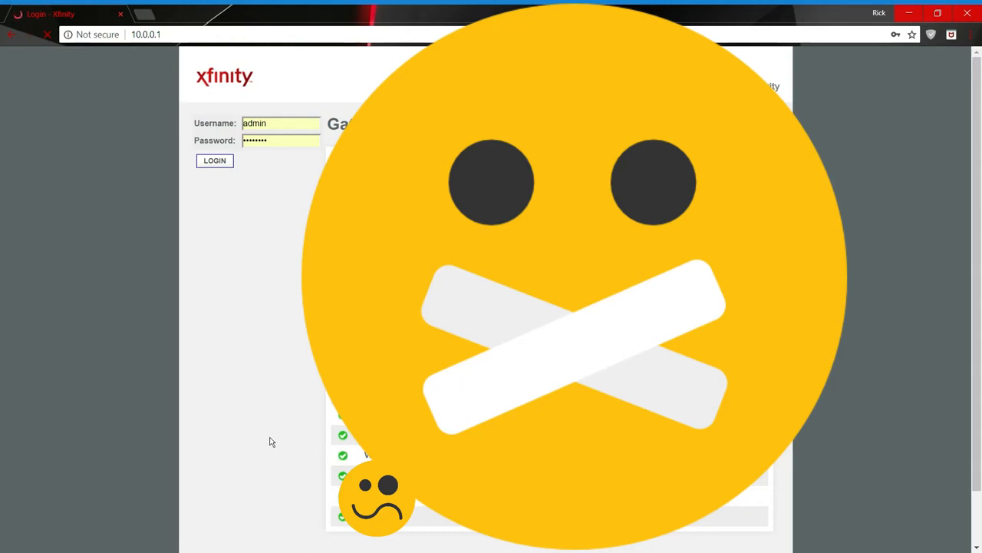
Step: Open Advanced > Port Forwarding, showing the superfighters and SFD 2 rules
{"action": "left_click", "coordinate": [215, 160]}
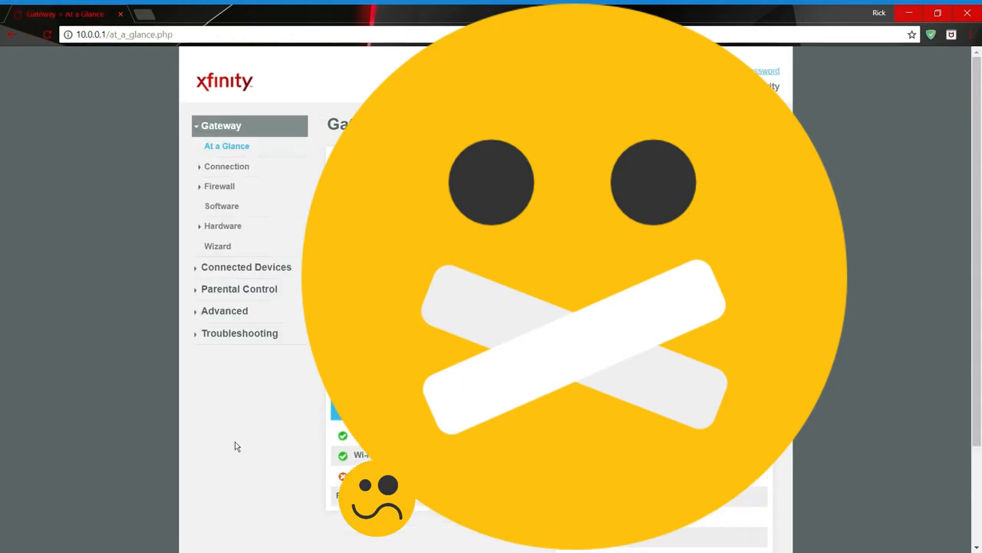
{"action": "mouse_move", "coordinate": [98, 420]}
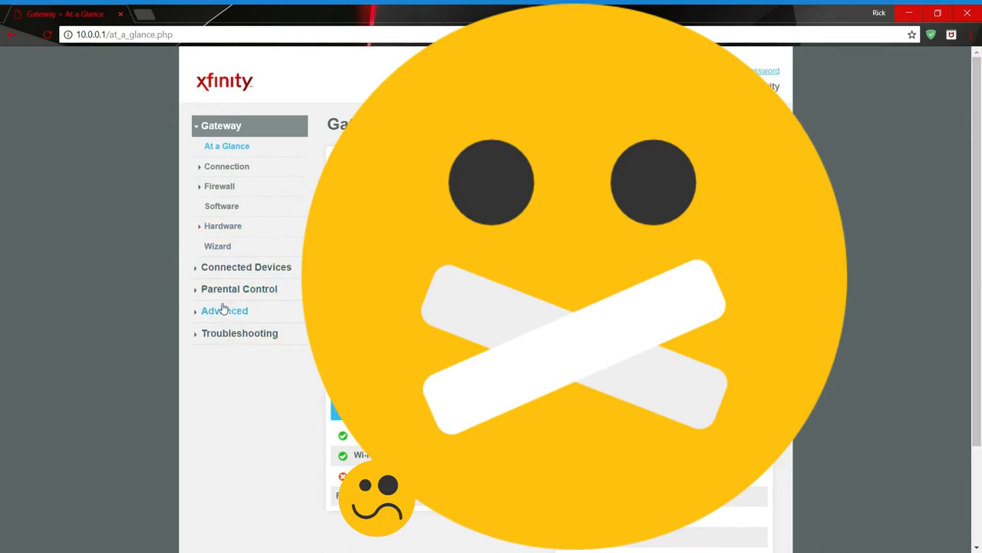
{"action": "left_click", "coordinate": [224, 310]}
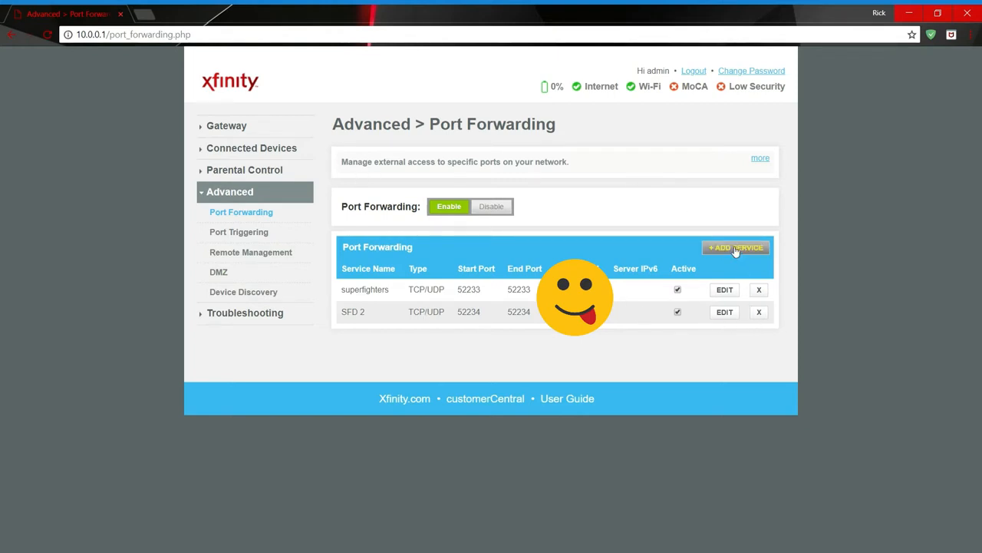
Step: Open the + Add Service form for a new forwarding rule
{"action": "left_click", "coordinate": [735, 247]}
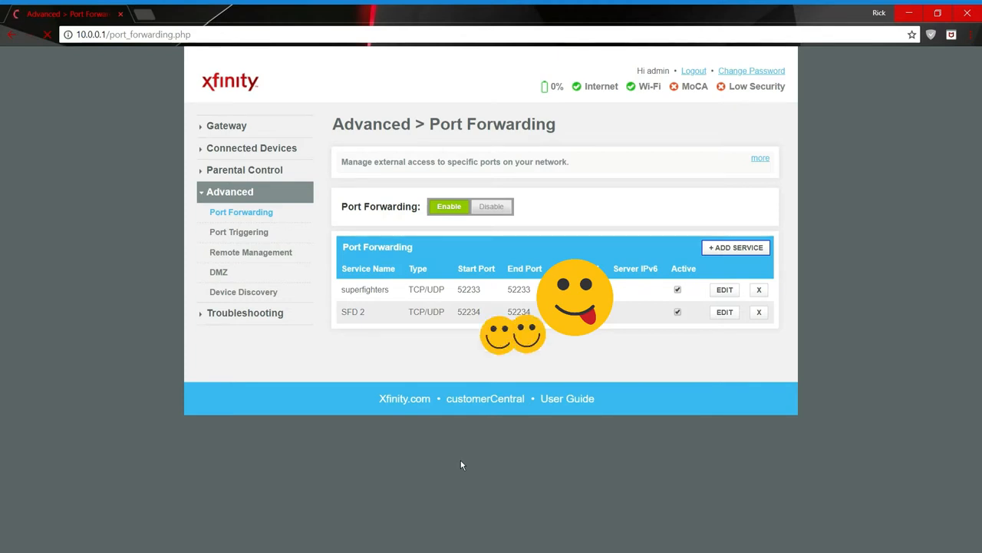
{"action": "left_click", "coordinate": [734, 247]}
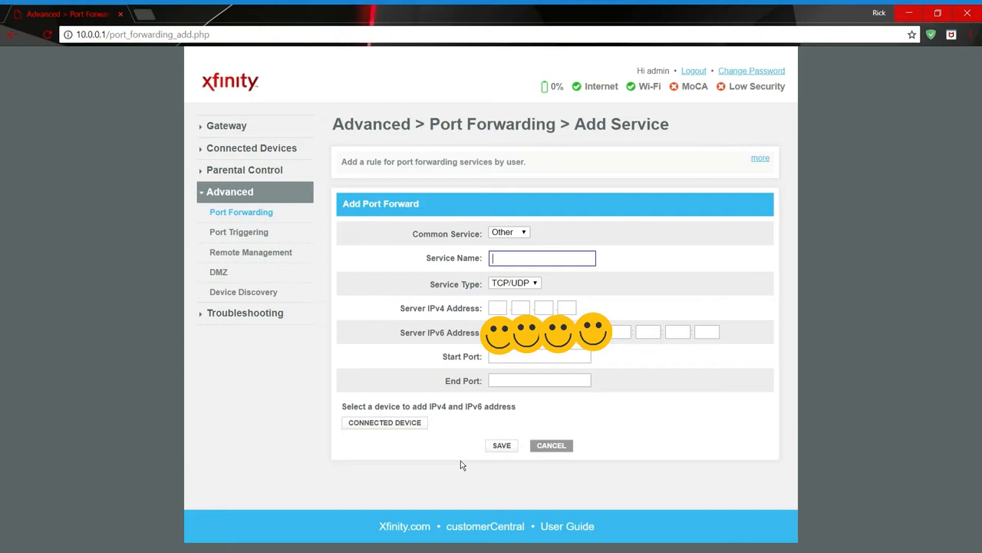
Step: Name the new rule 'Kilpeh Sucks' with start and end port 52233
{"action": "type", "text": "Kilpeh"}
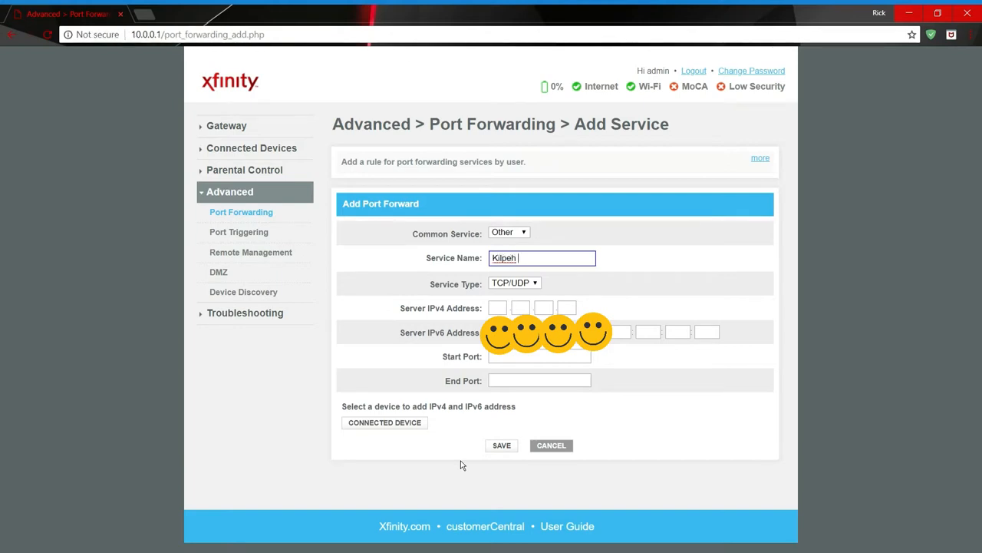
{"action": "type", "text": "Sucks"}
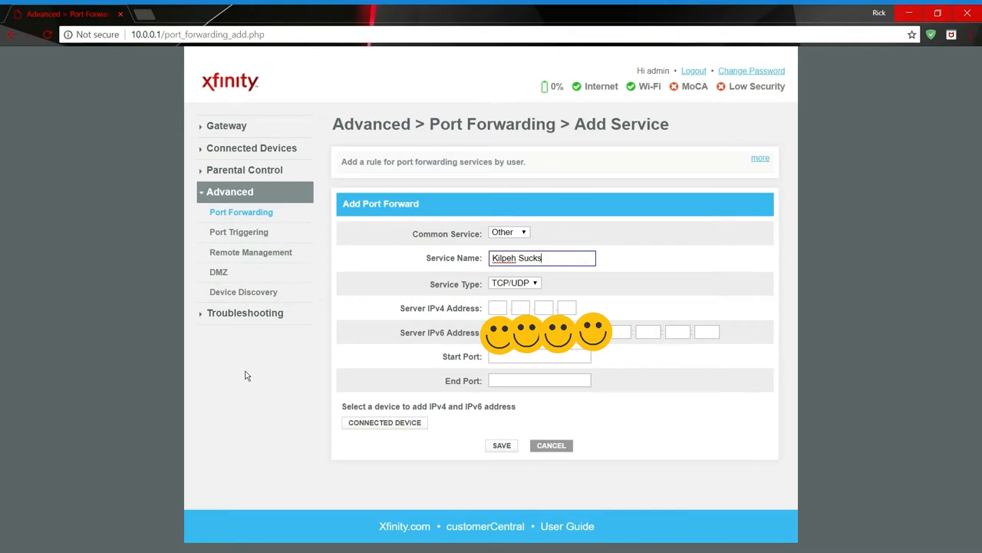
{"action": "mouse_move", "coordinate": [532, 356]}
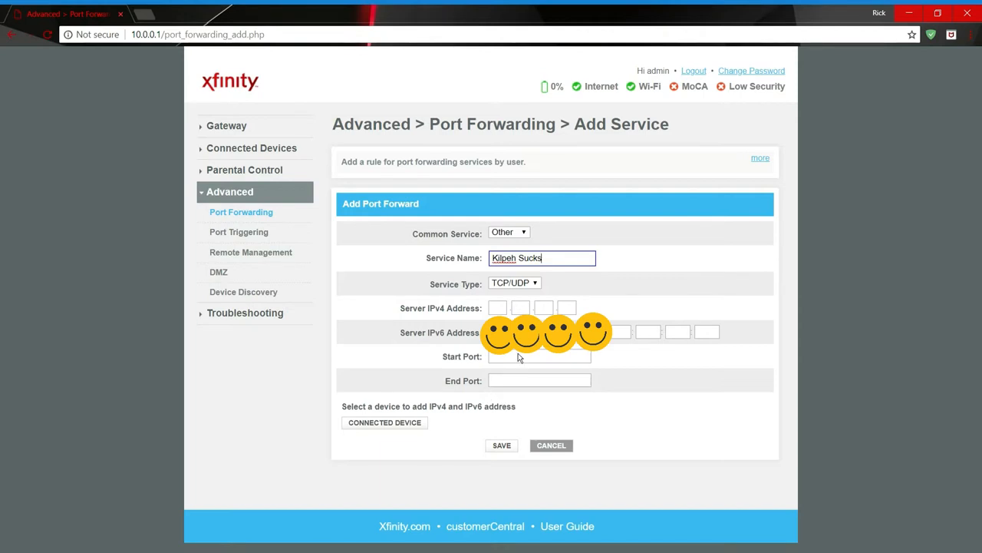
{"action": "left_click", "coordinate": [539, 356]}
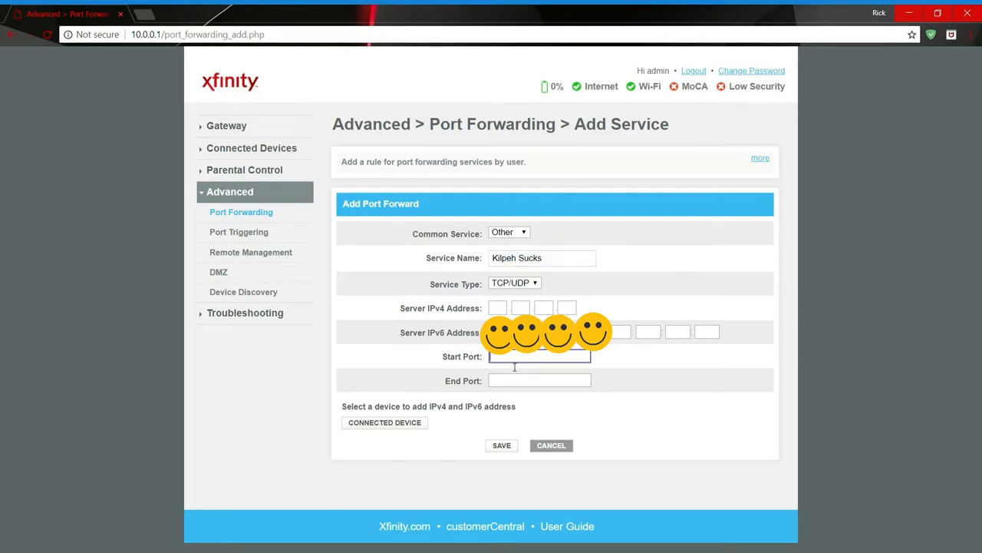
{"action": "type", "text": "5"}
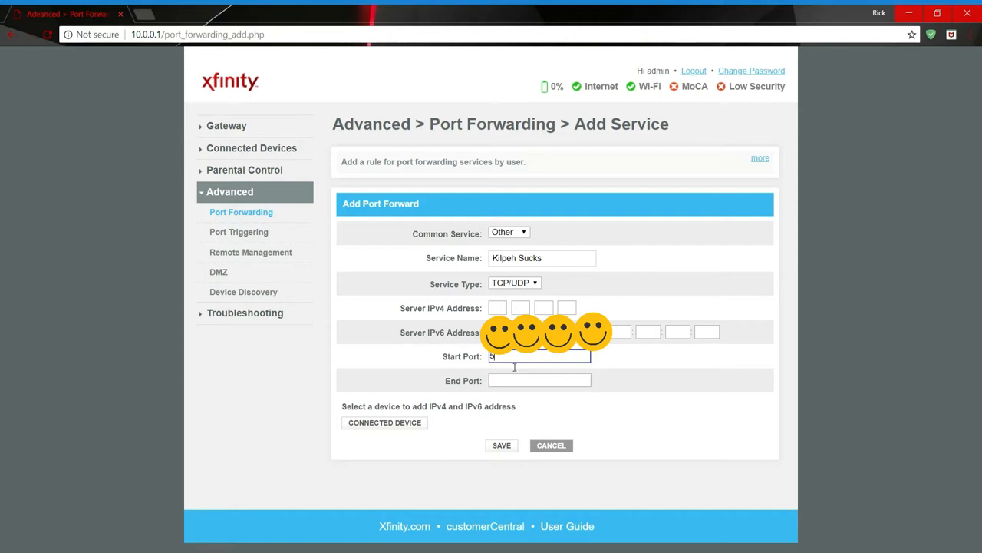
{"action": "type", "text": "2233"}
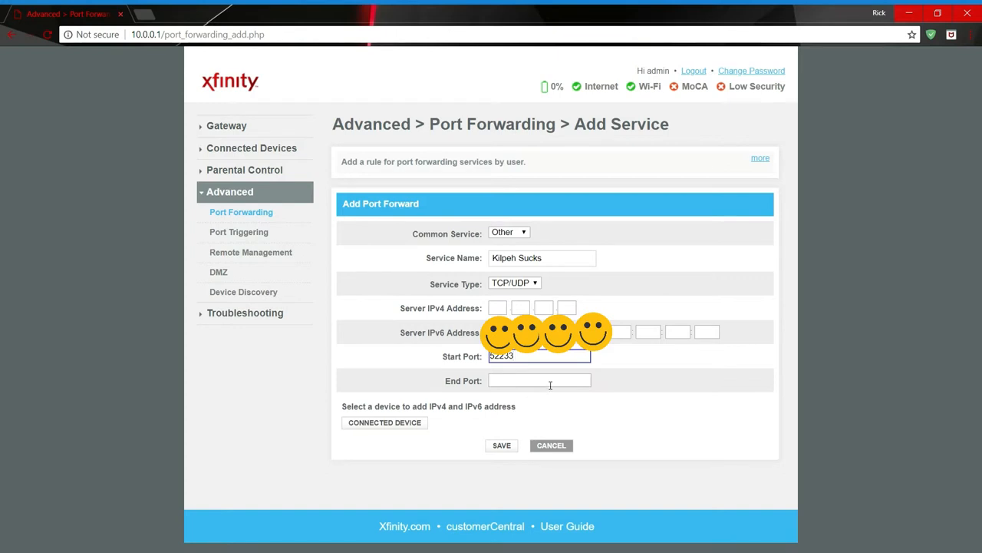
{"action": "type", "text": "52233"}
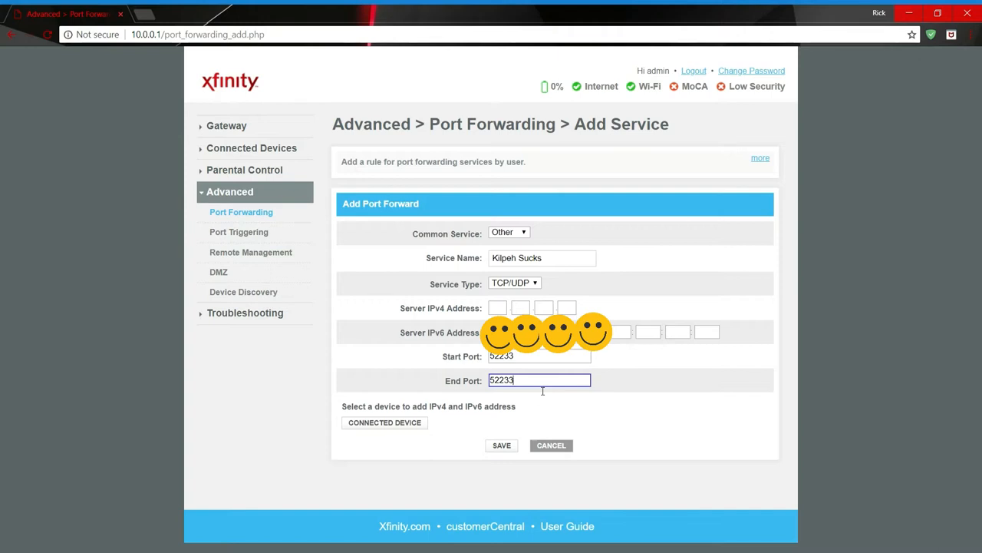
{"action": "mouse_move", "coordinate": [488, 303]}
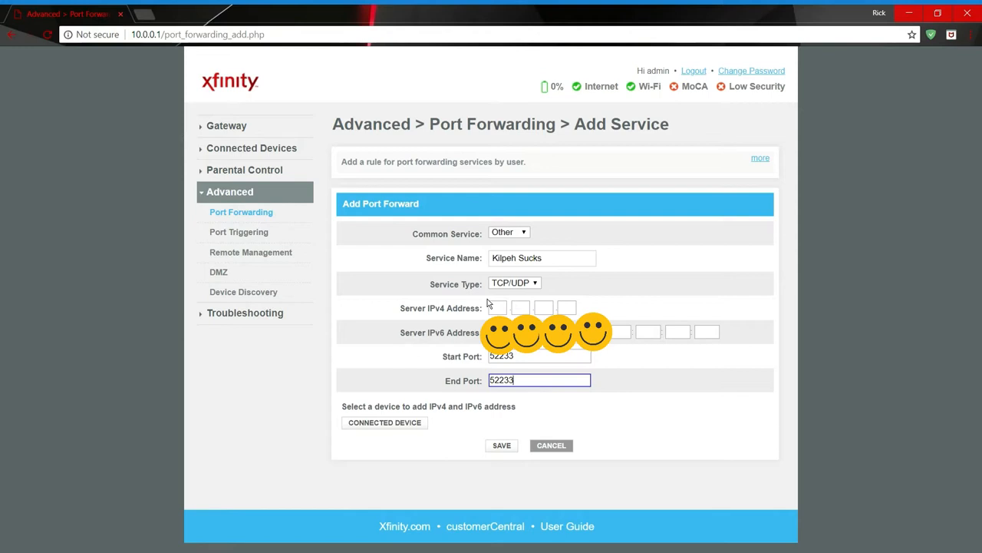
{"action": "mouse_move", "coordinate": [527, 305]}
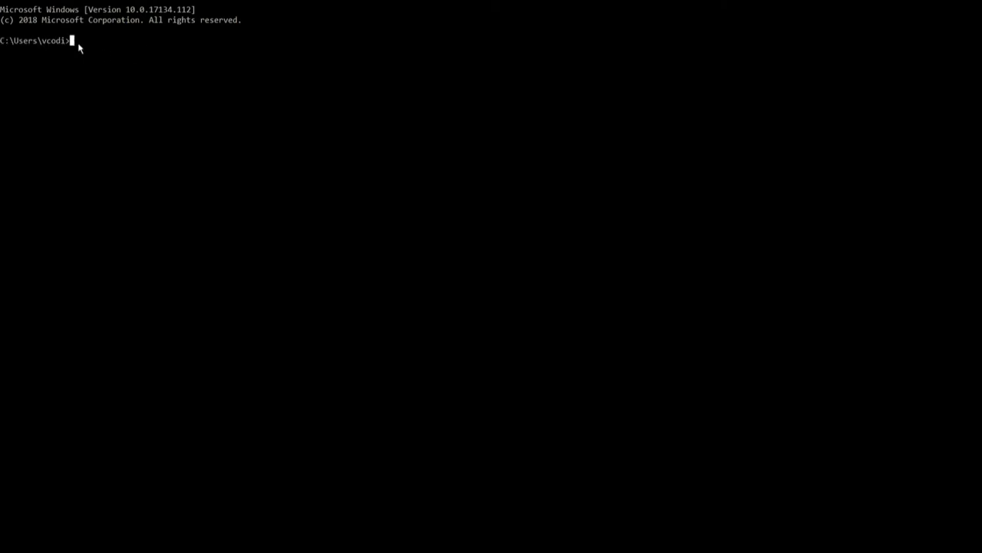
Step: Enter the ipconfig command in Command Prompt to find the IPv4 address
{"action": "type", "text": "ip"}
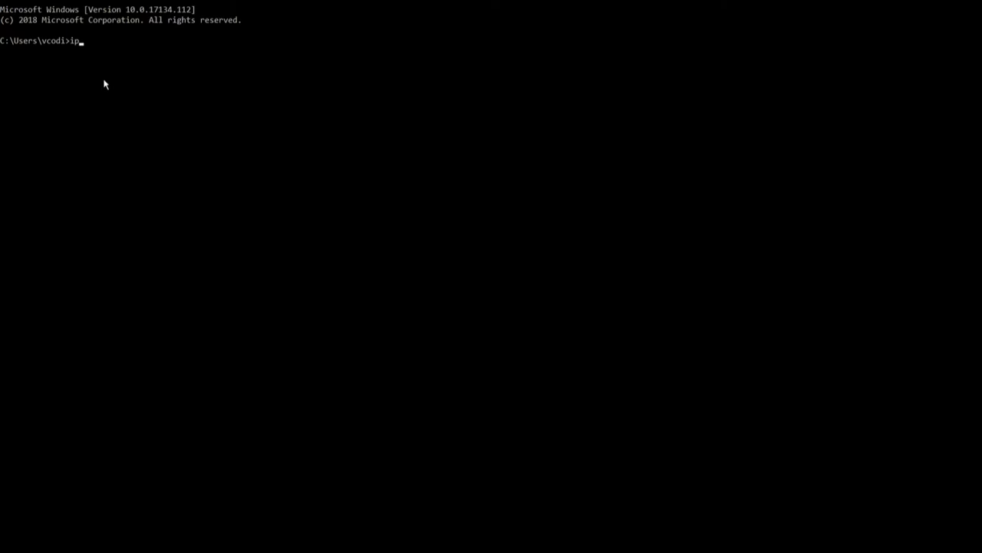
{"action": "mouse_move", "coordinate": [121, 141]}
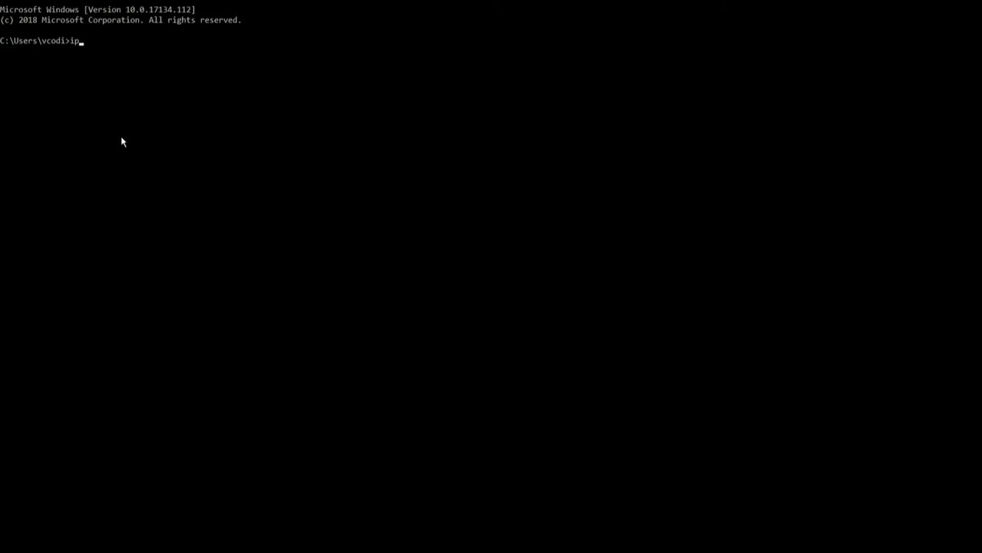
{"action": "key", "text": "backspace"}
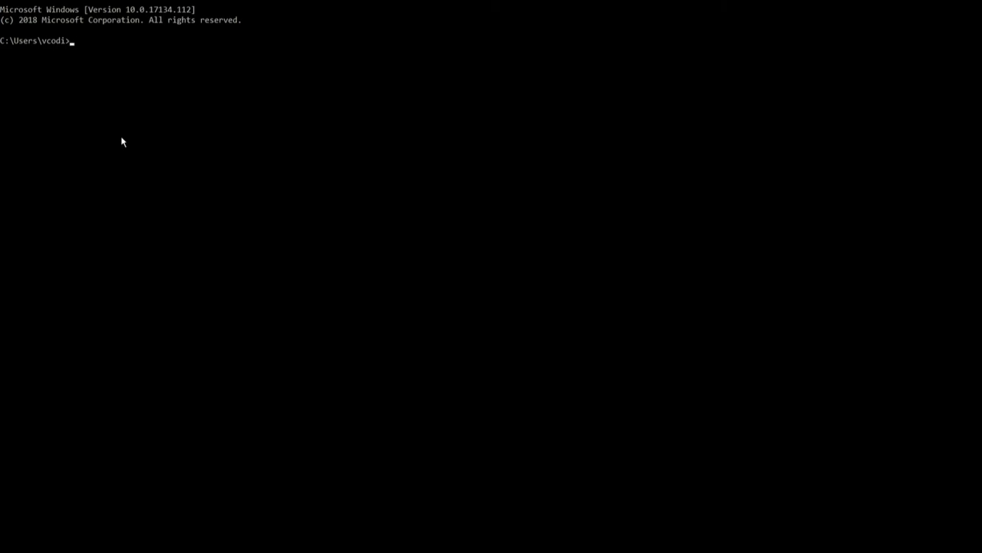
{"action": "type", "text": "ip"}
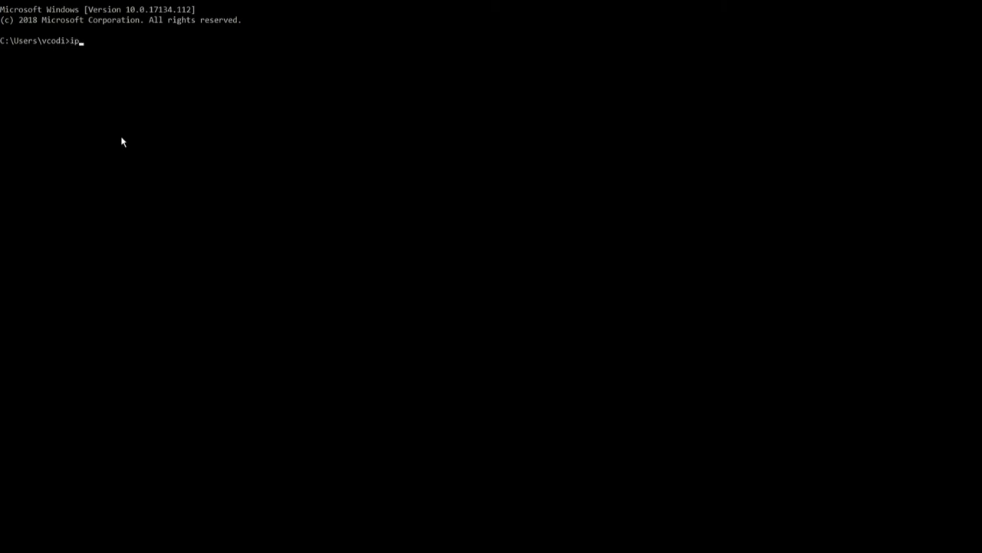
{"action": "type", "text": "co"}
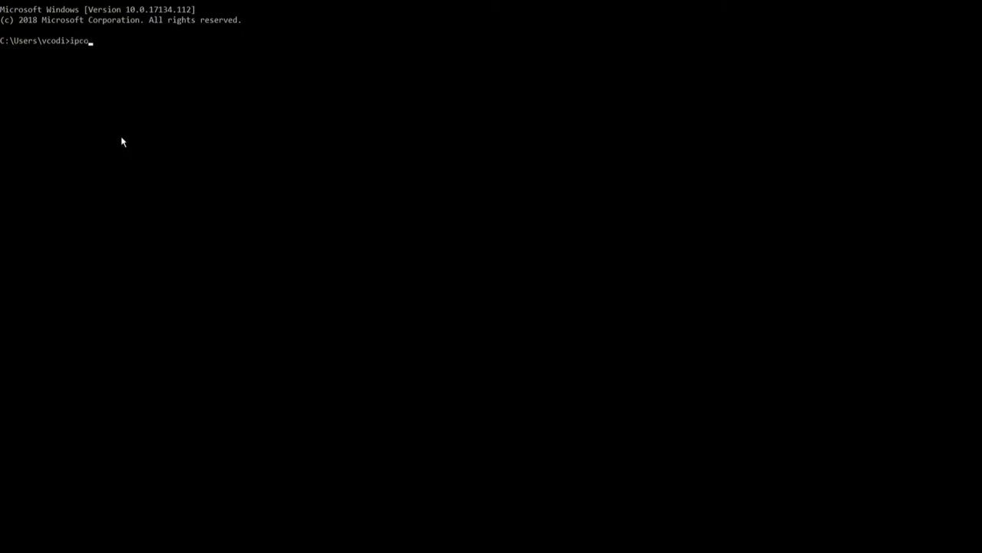
{"action": "type", "text": "nfig"}
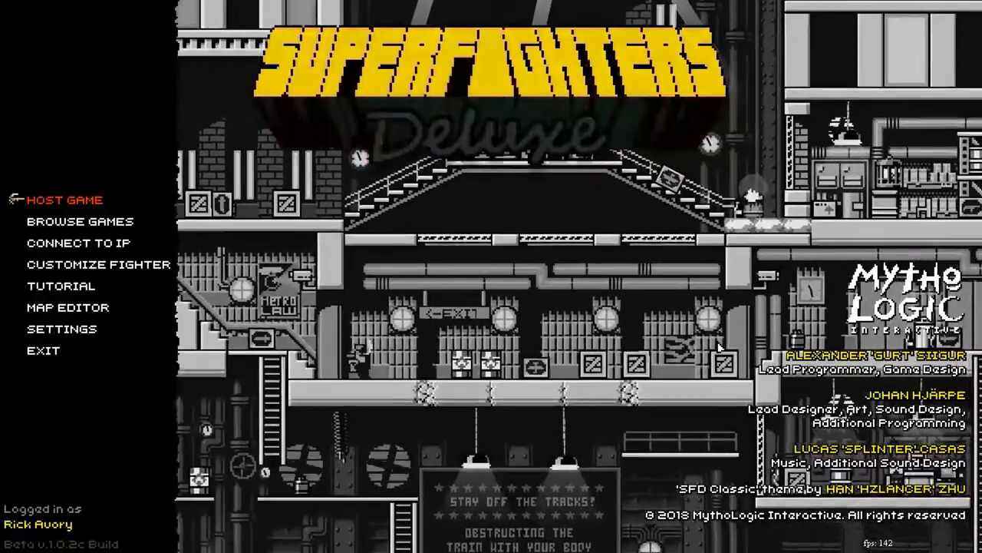
Step: Host a Versus game on Teahouse and start the fight once New Order joins
{"action": "left_click", "coordinate": [65, 199]}
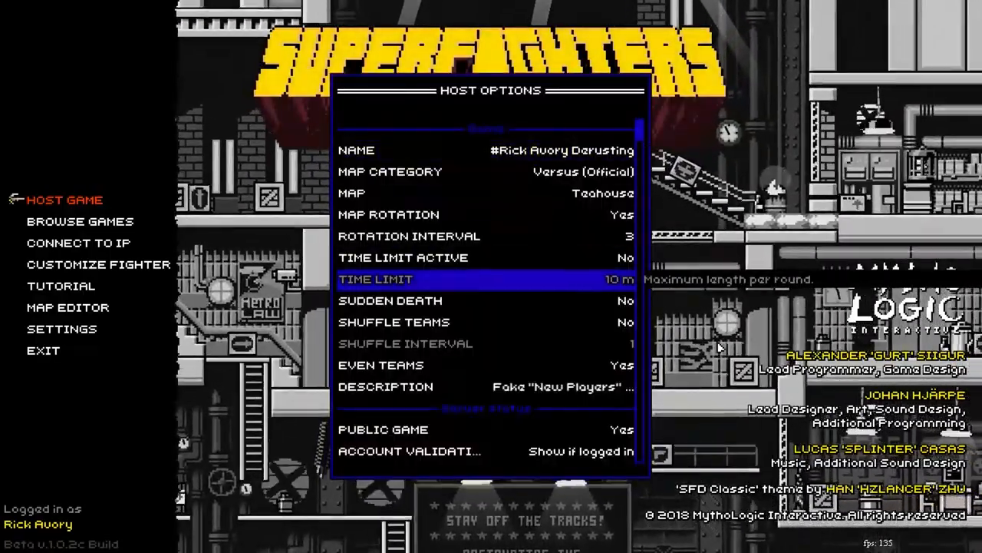
{"action": "scroll", "scroll_direction": "down", "scroll_amount": 3}
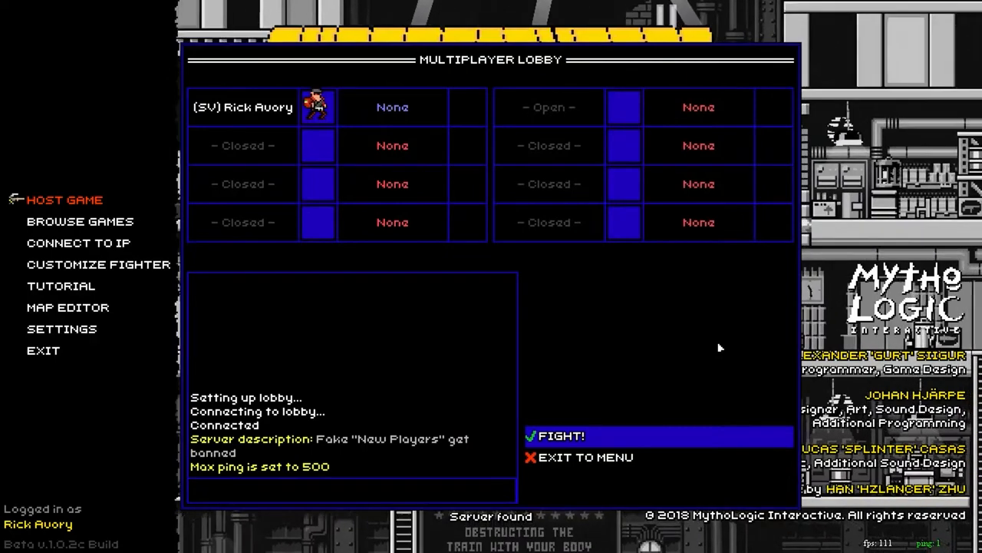
{"action": "left_click", "coordinate": [560, 435]}
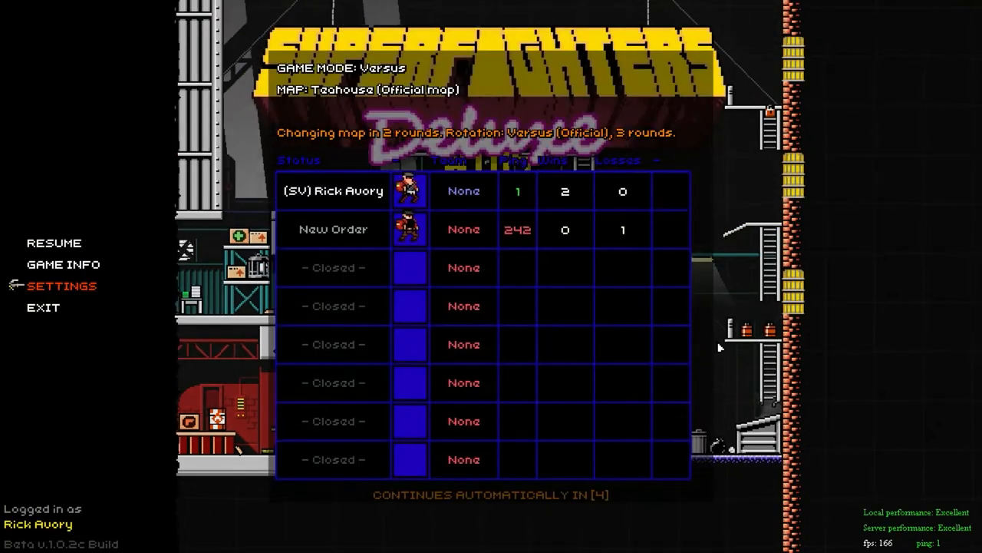
Step: Resume the running Teahouse match from the pause menu
{"action": "left_click", "coordinate": [63, 264]}
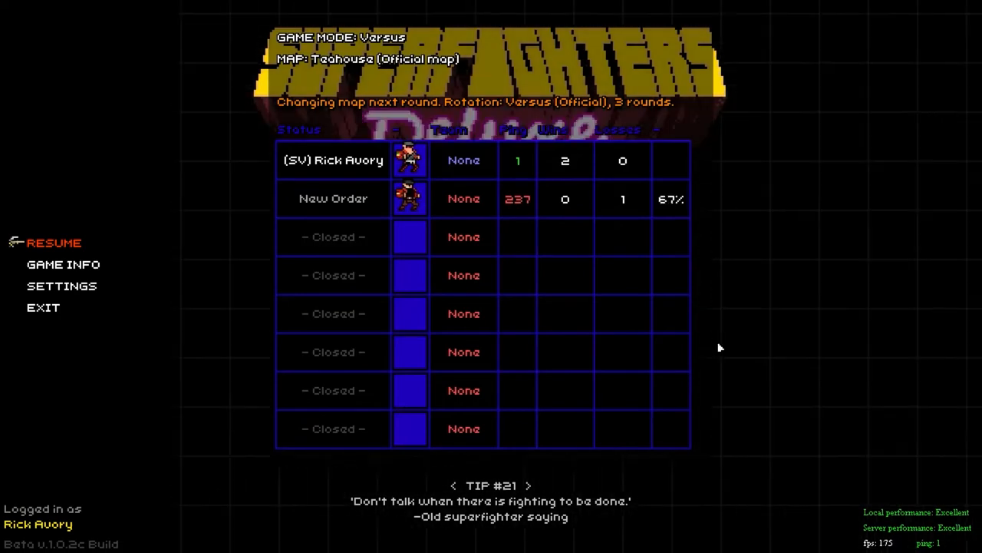
{"action": "left_click", "coordinate": [55, 243]}
{"action": "type", "text": "/"}
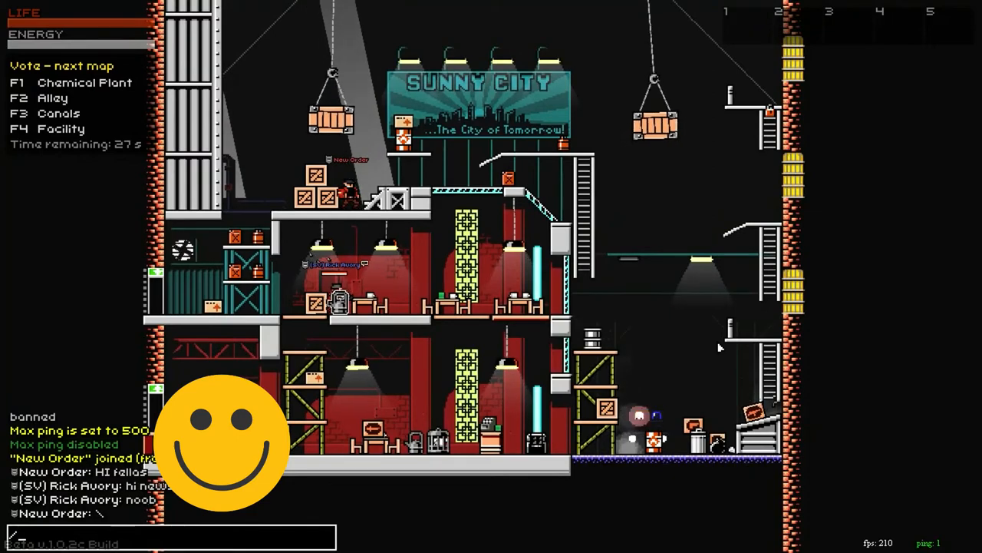
Step: Enter /setstartitems 19 machete 2 in chat, then /gameover to restart the round
{"action": "type", "text": "sets"}
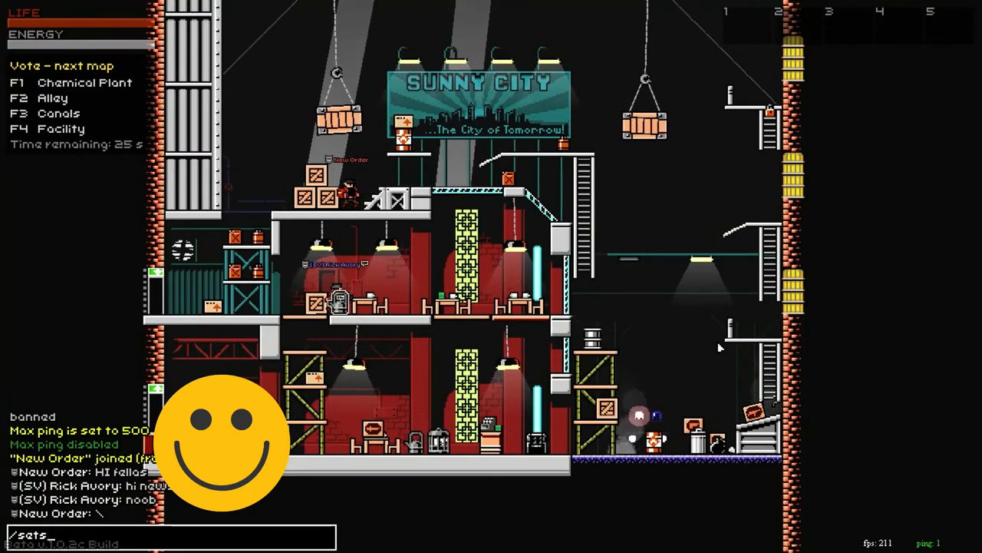
{"action": "type", "text": "tartitems"}
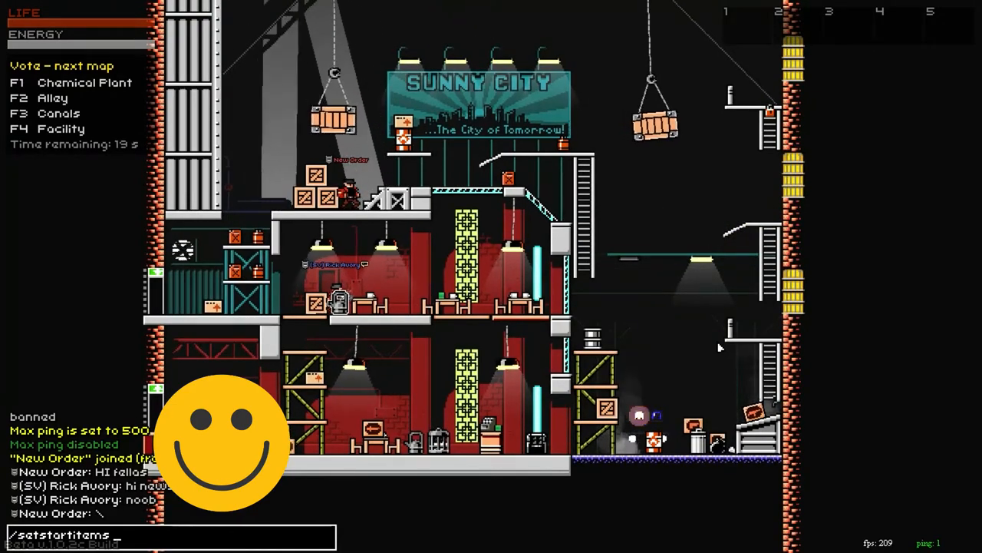
{"action": "type", "text": "19"}
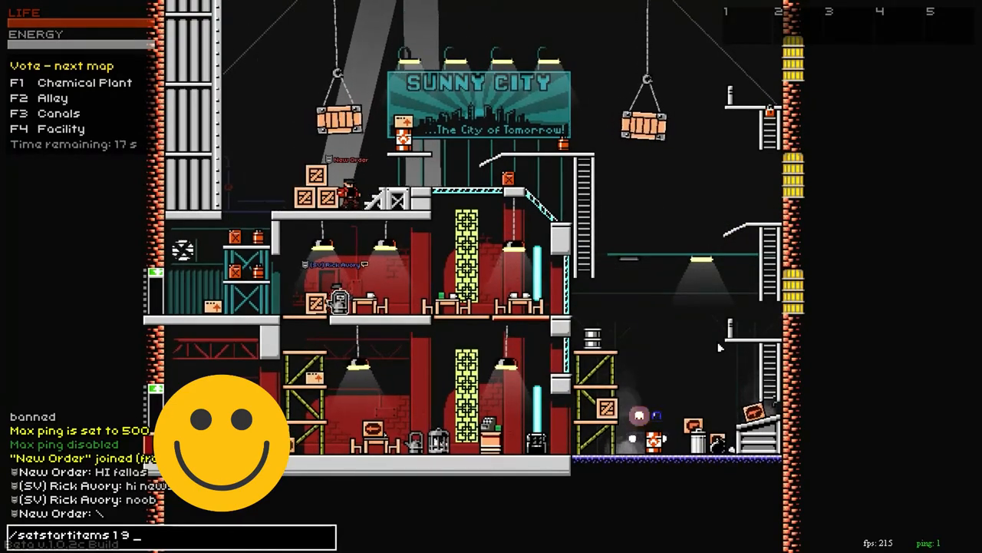
{"action": "type", "text": "mo"}
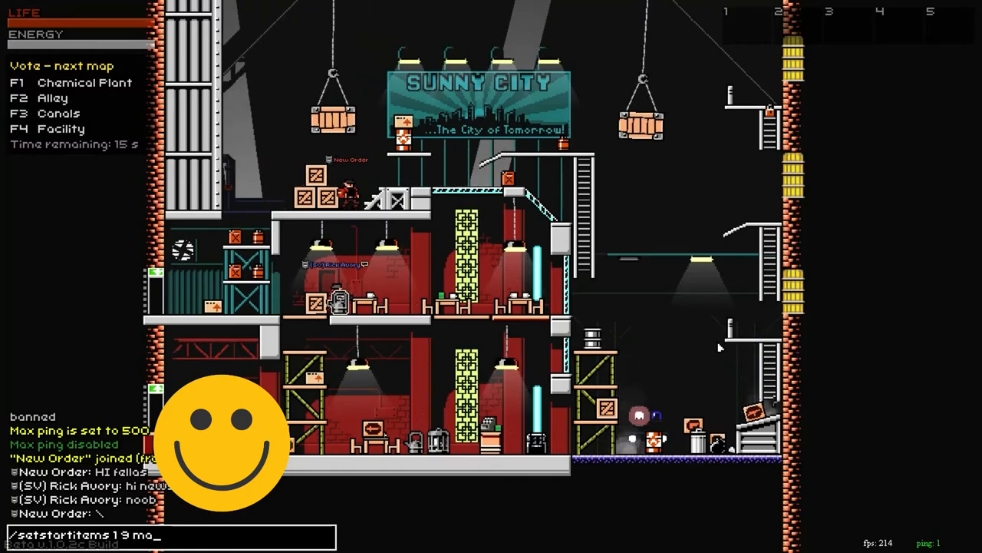
{"action": "type", "text": "machete 2"}
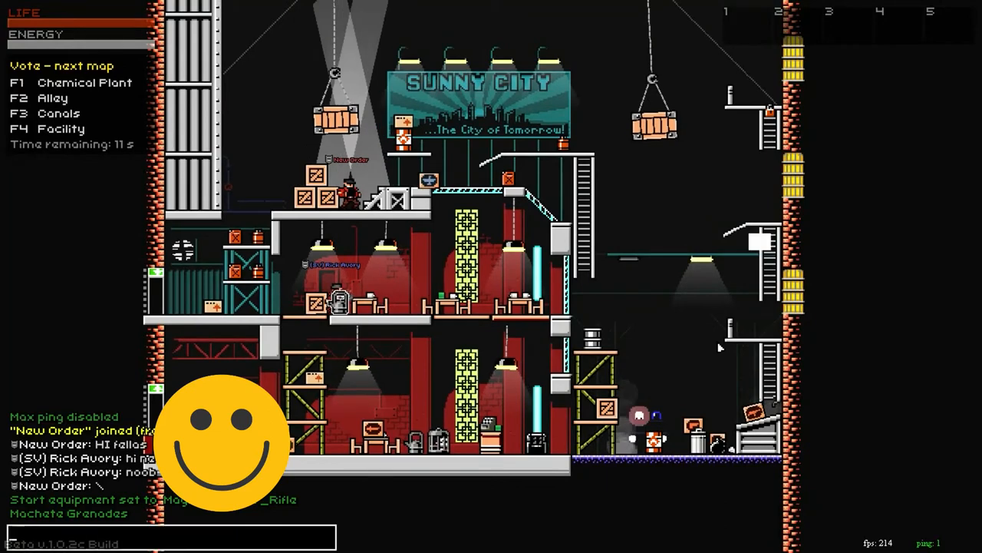
{"action": "type", "text": "/gameobuer"}
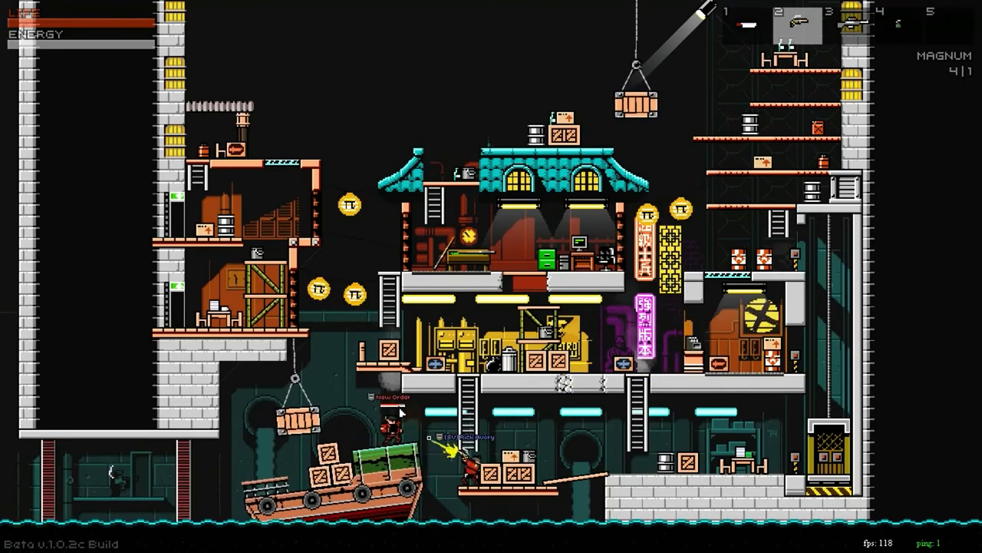
Step: Shoot the Magnum at New Order on the Teahouse map
{"action": "left_click", "coordinate": [468, 453]}
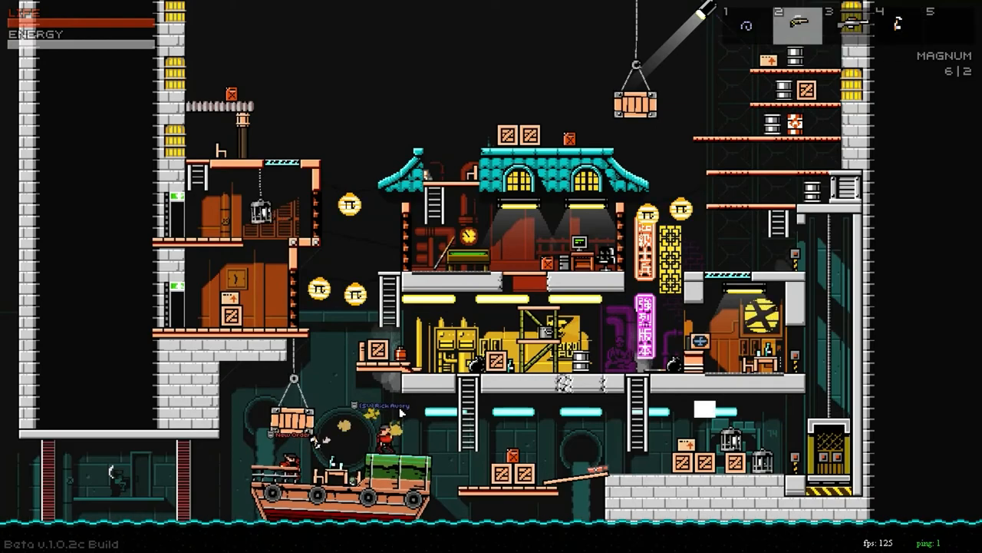
Step: Shoot at New Order on the Sunny City Mall map, then equip the sniper rifle
{"action": "left_click", "coordinate": [376, 437]}
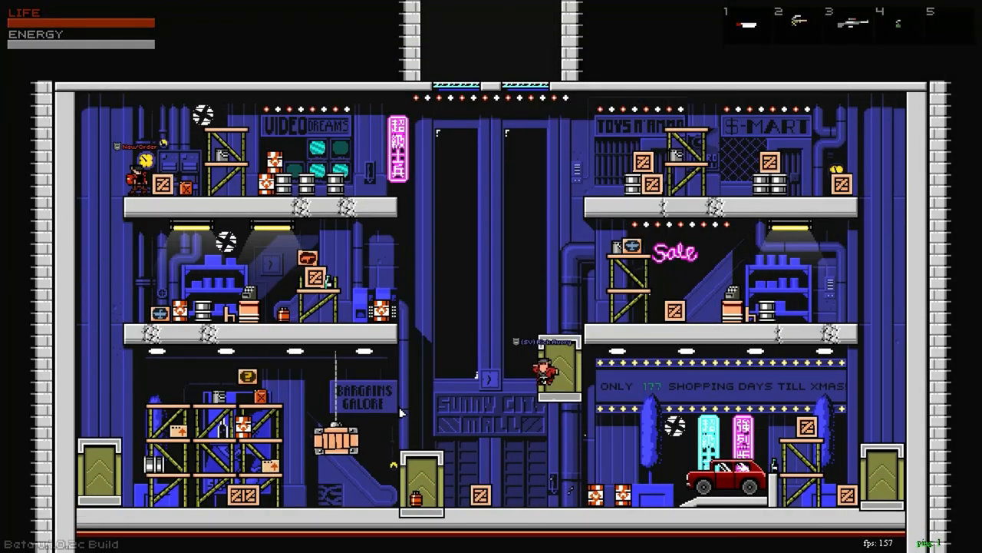
{"action": "key", "text": "3"}
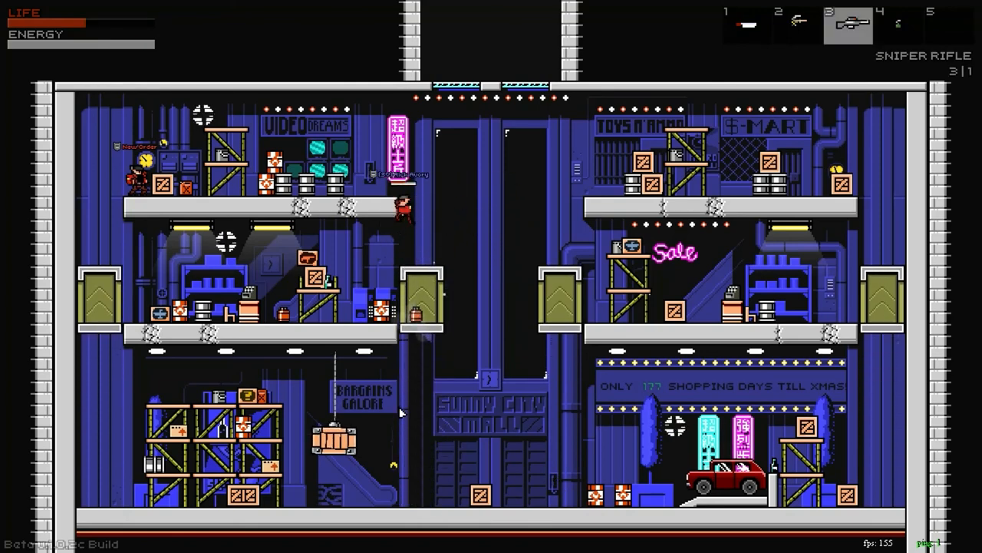